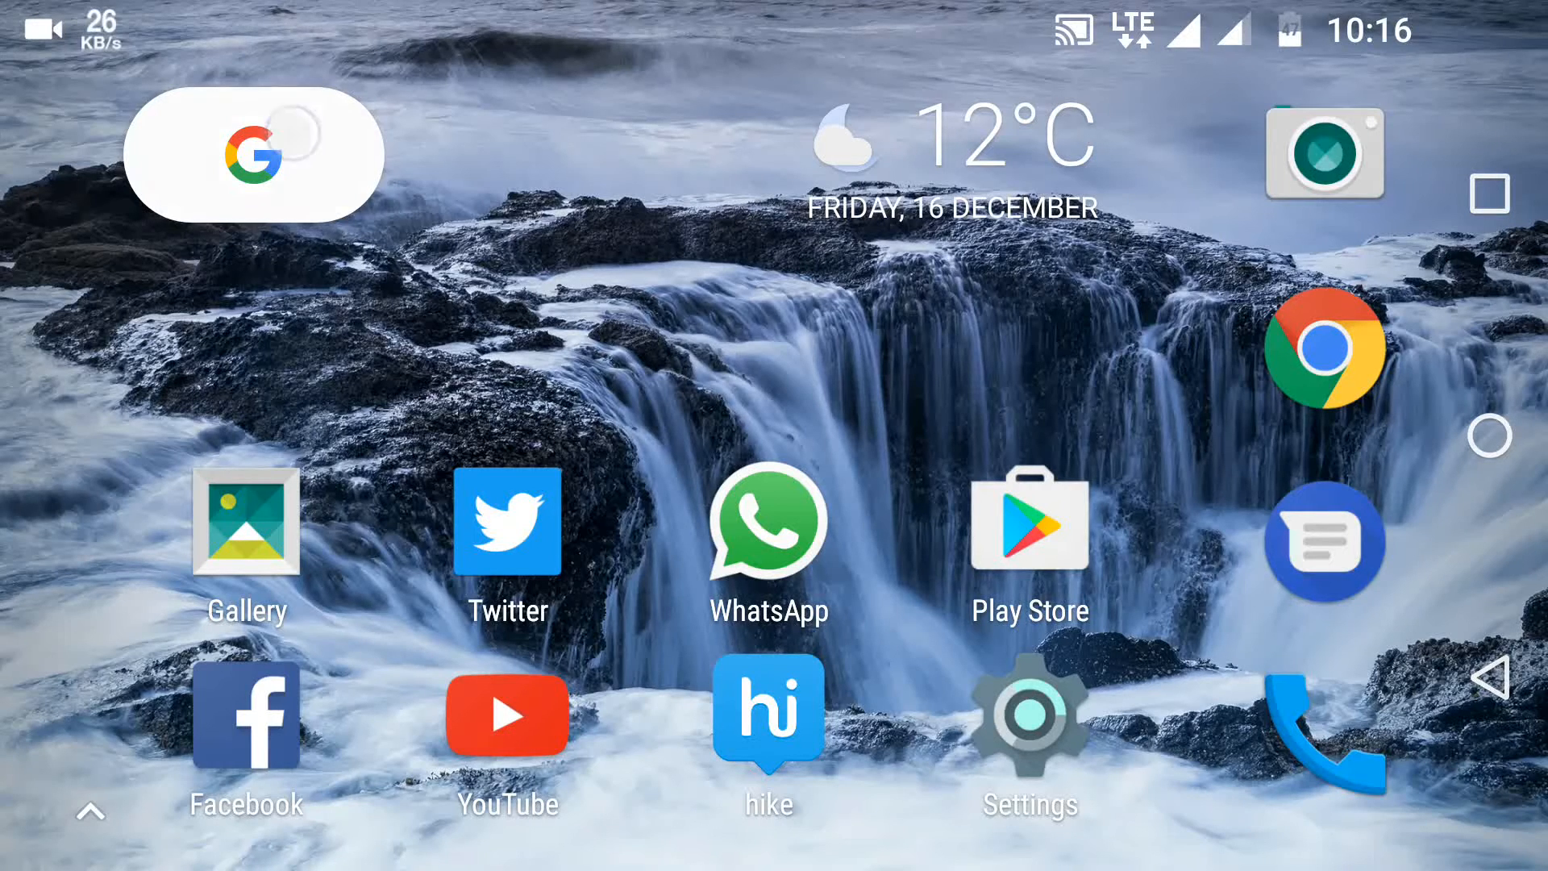
Search Google for "g board apk" and scroll to the APKMirror Gboard result.
{"action": "left_click", "coordinate": [252, 154]}
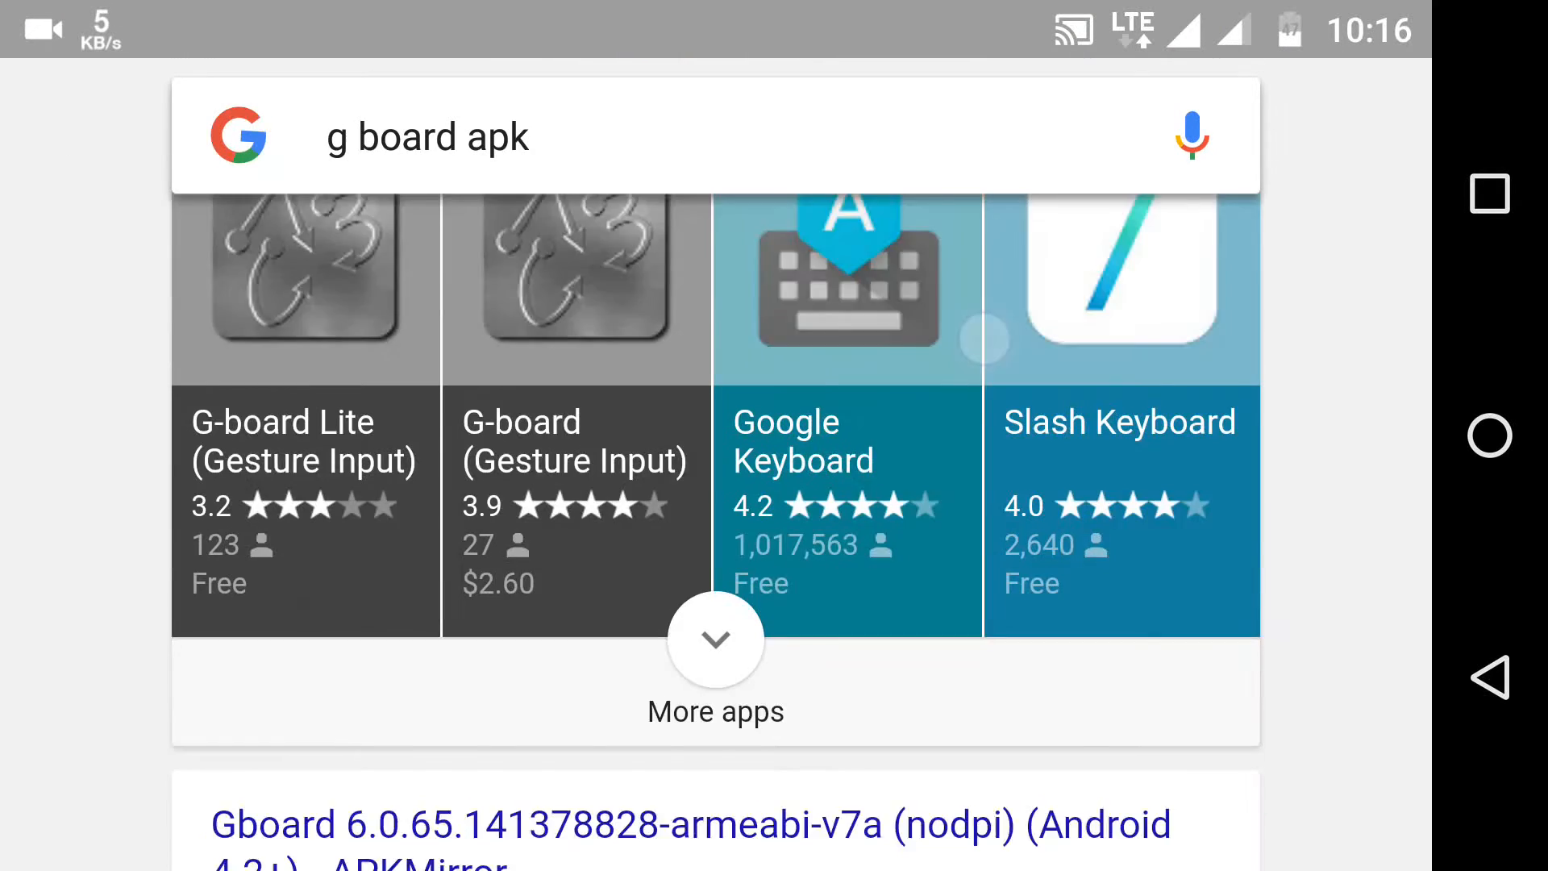
{"action": "scroll", "scroll_direction": "down", "scroll_amount": 3}
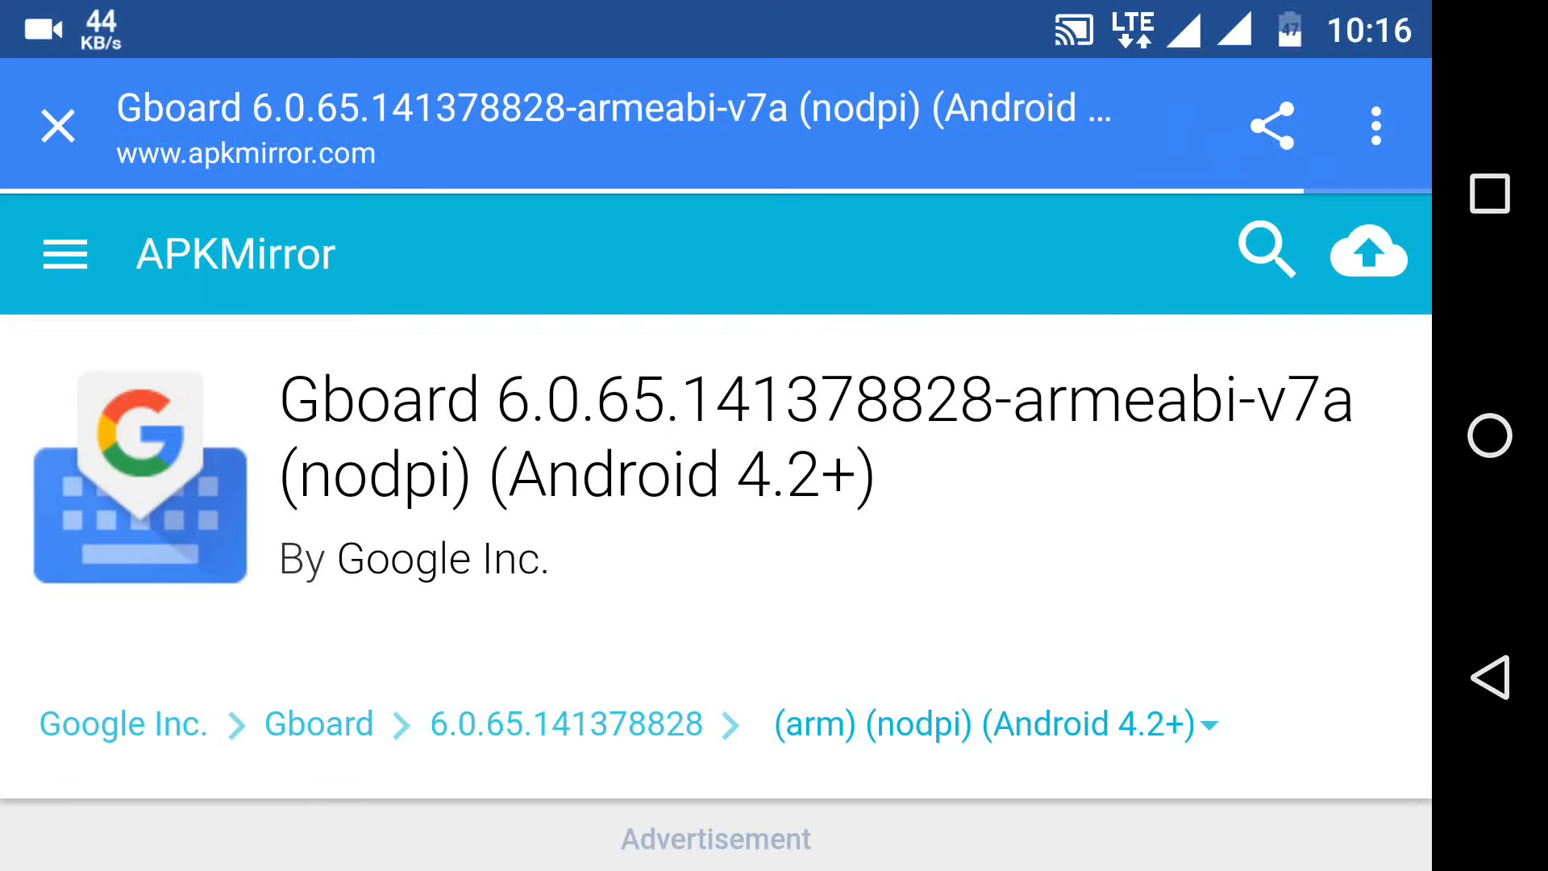
Scroll the APKMirror Gboard 6.0.65 page down to its DOWNLOAD APK section.
{"action": "scroll", "scroll_direction": "down", "scroll_amount": 3}
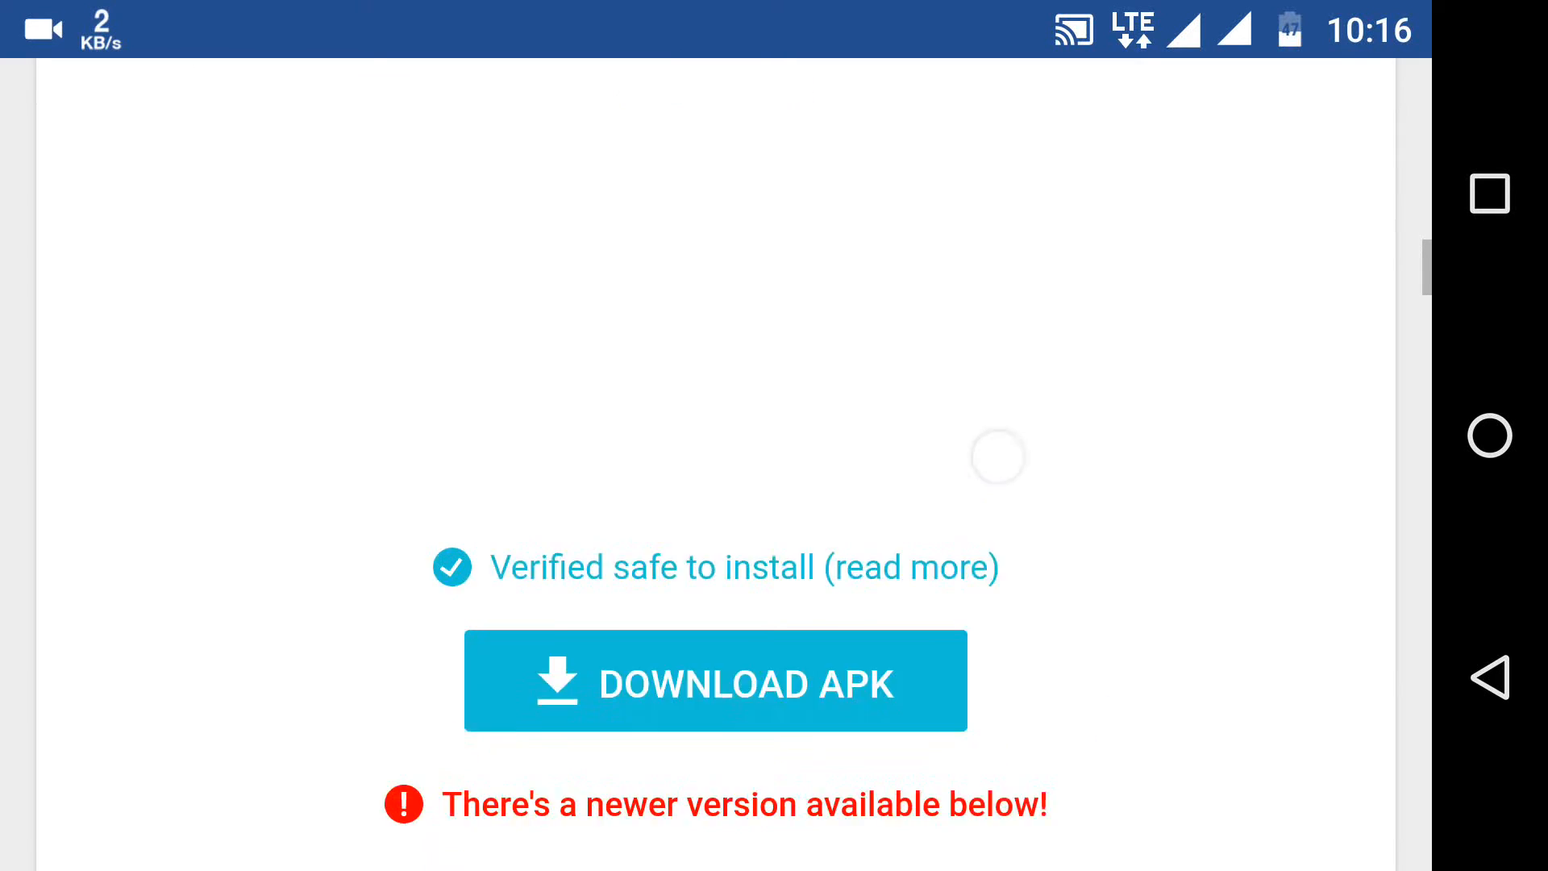
{"action": "scroll", "scroll_direction": "down", "scroll_amount": 3}
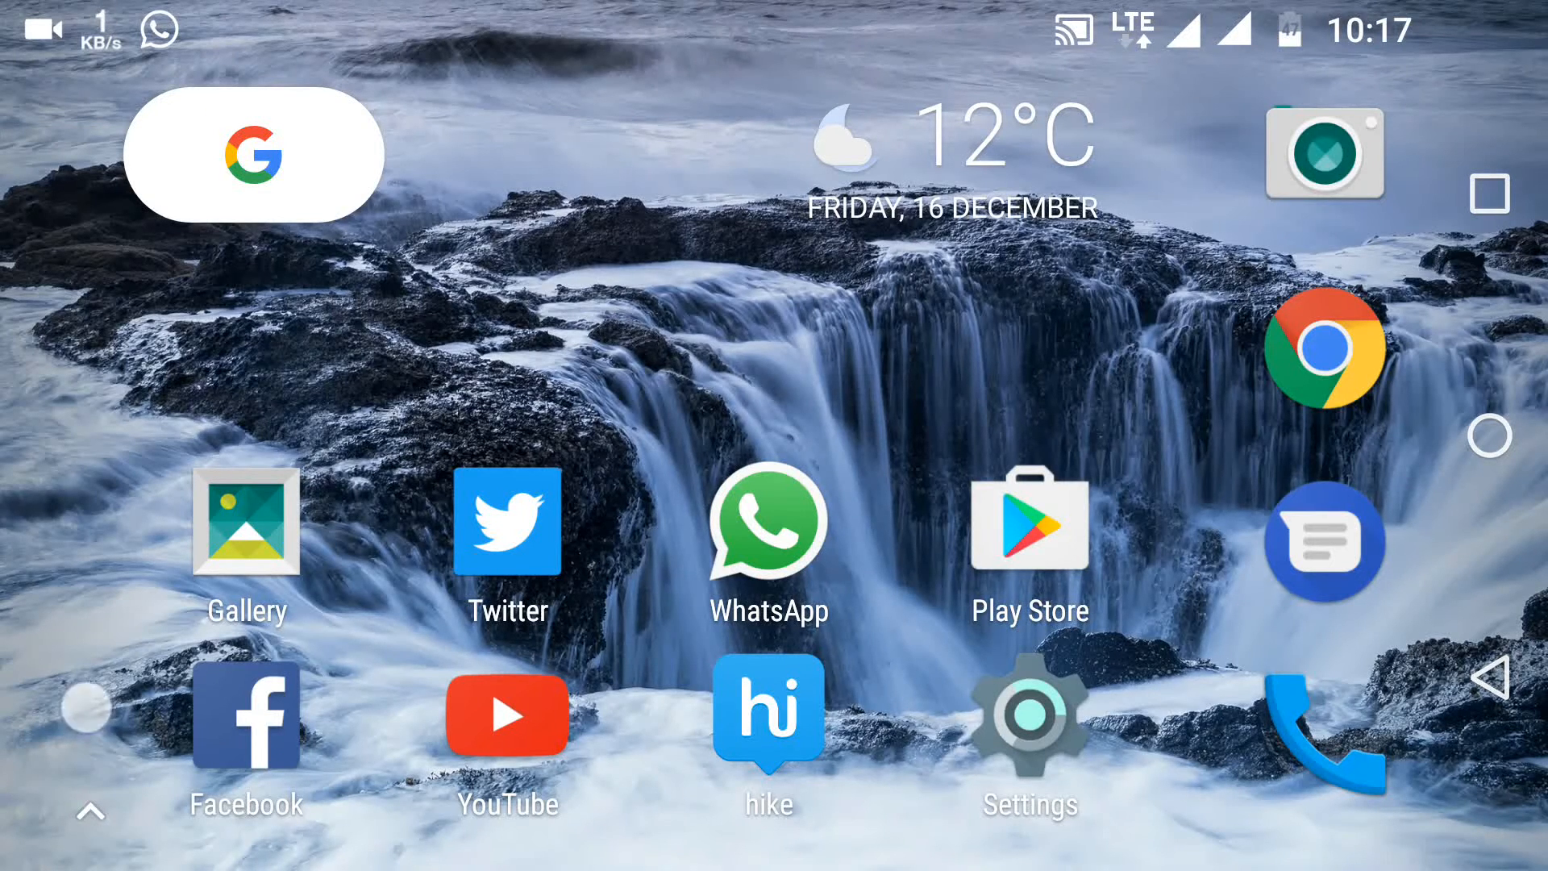
Install the downloaded Gboard APK from Downloads and dismiss the installer.
{"action": "left_click", "coordinate": [89, 811]}
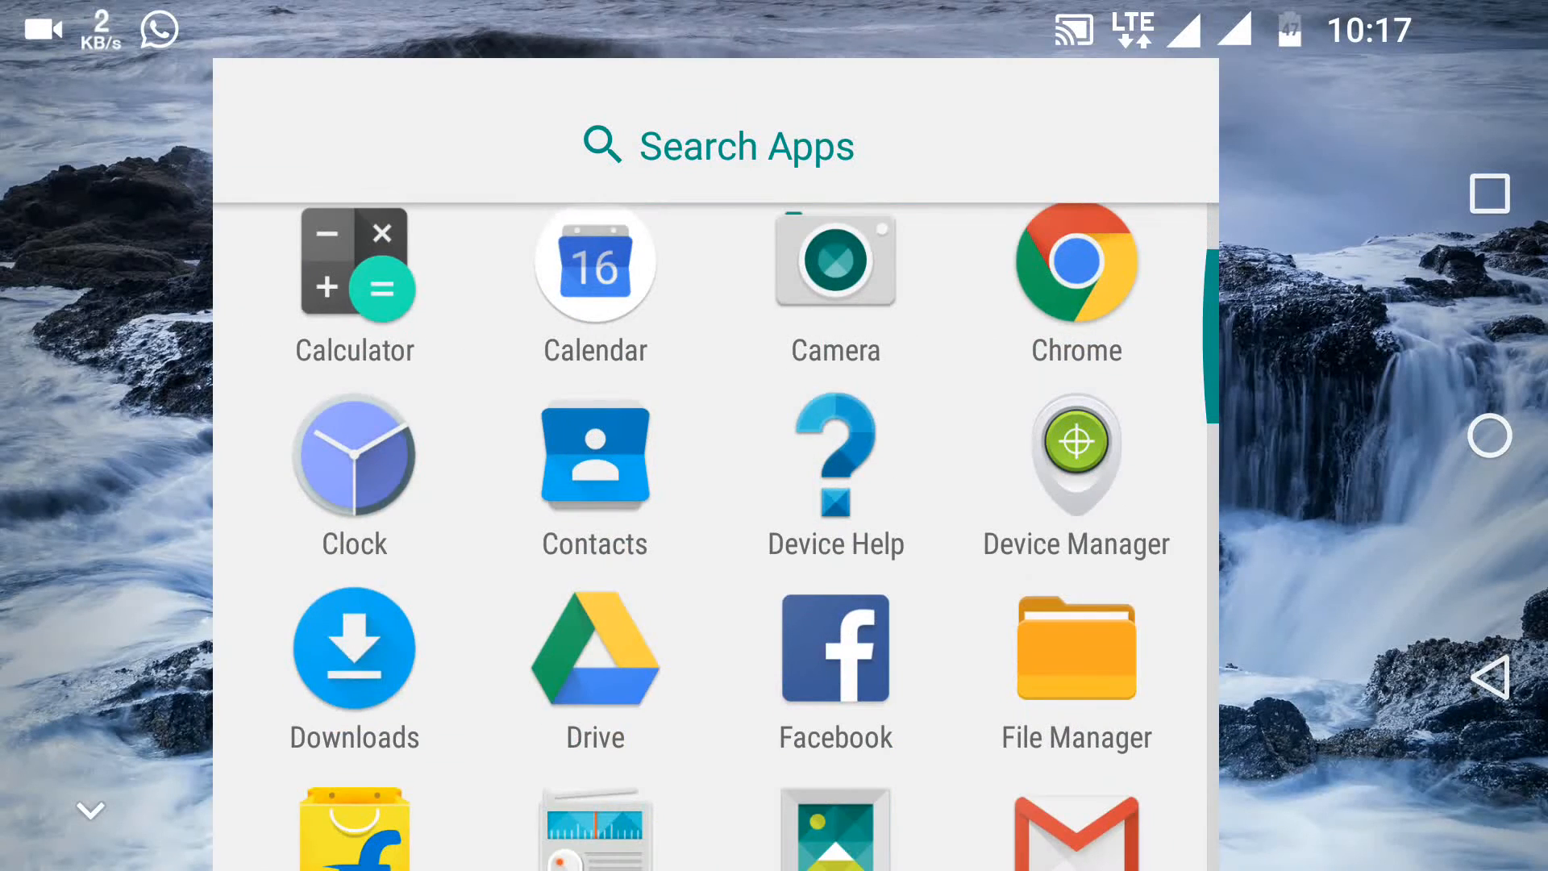
{"action": "left_click", "coordinate": [354, 646]}
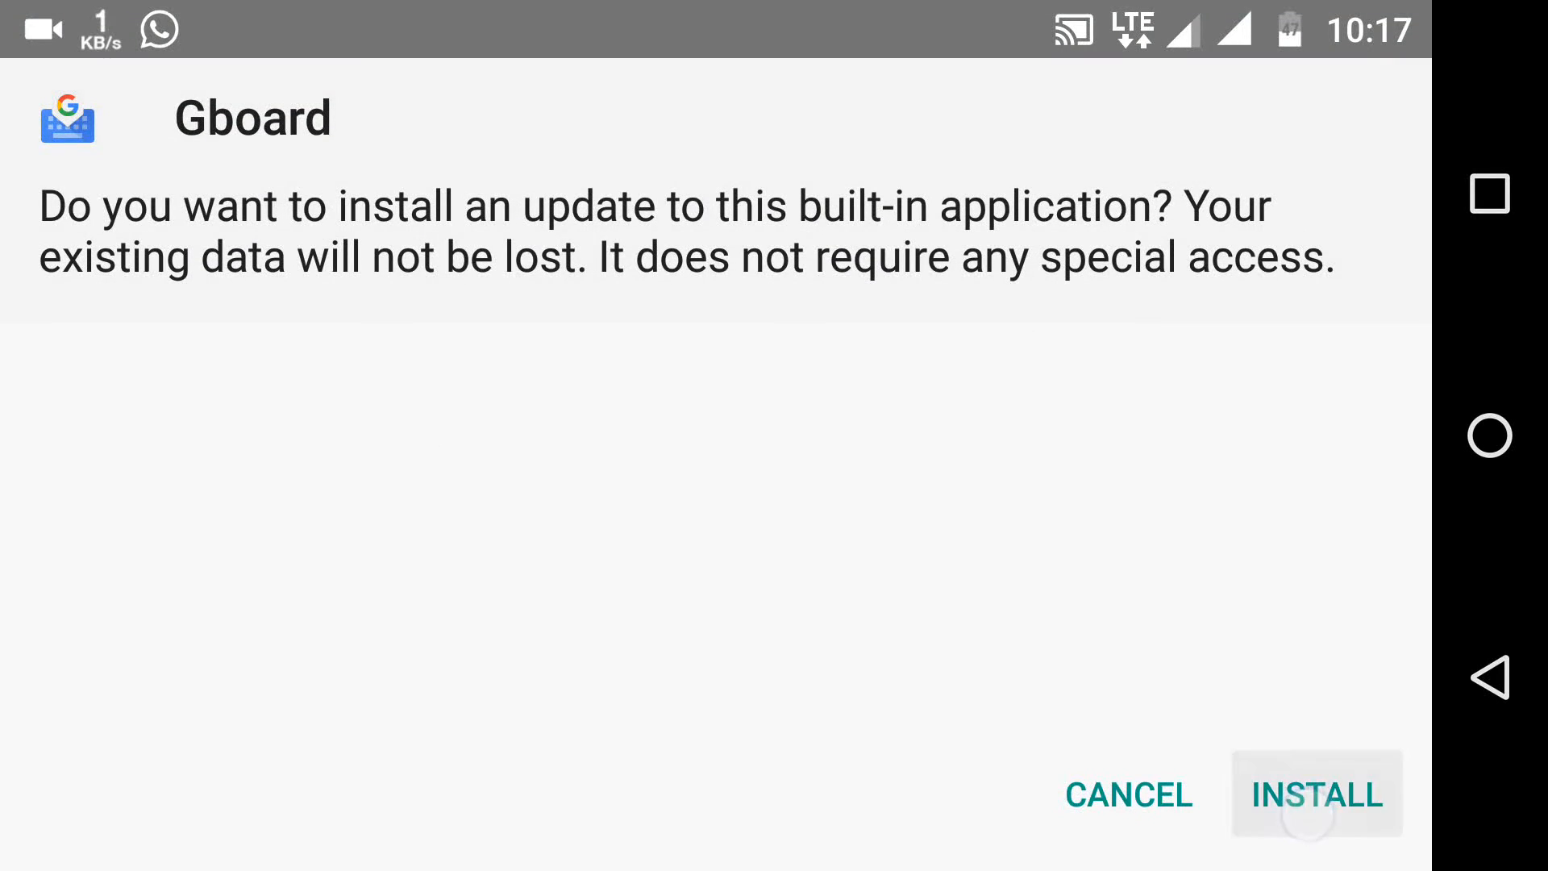
{"action": "left_click", "coordinate": [1315, 793]}
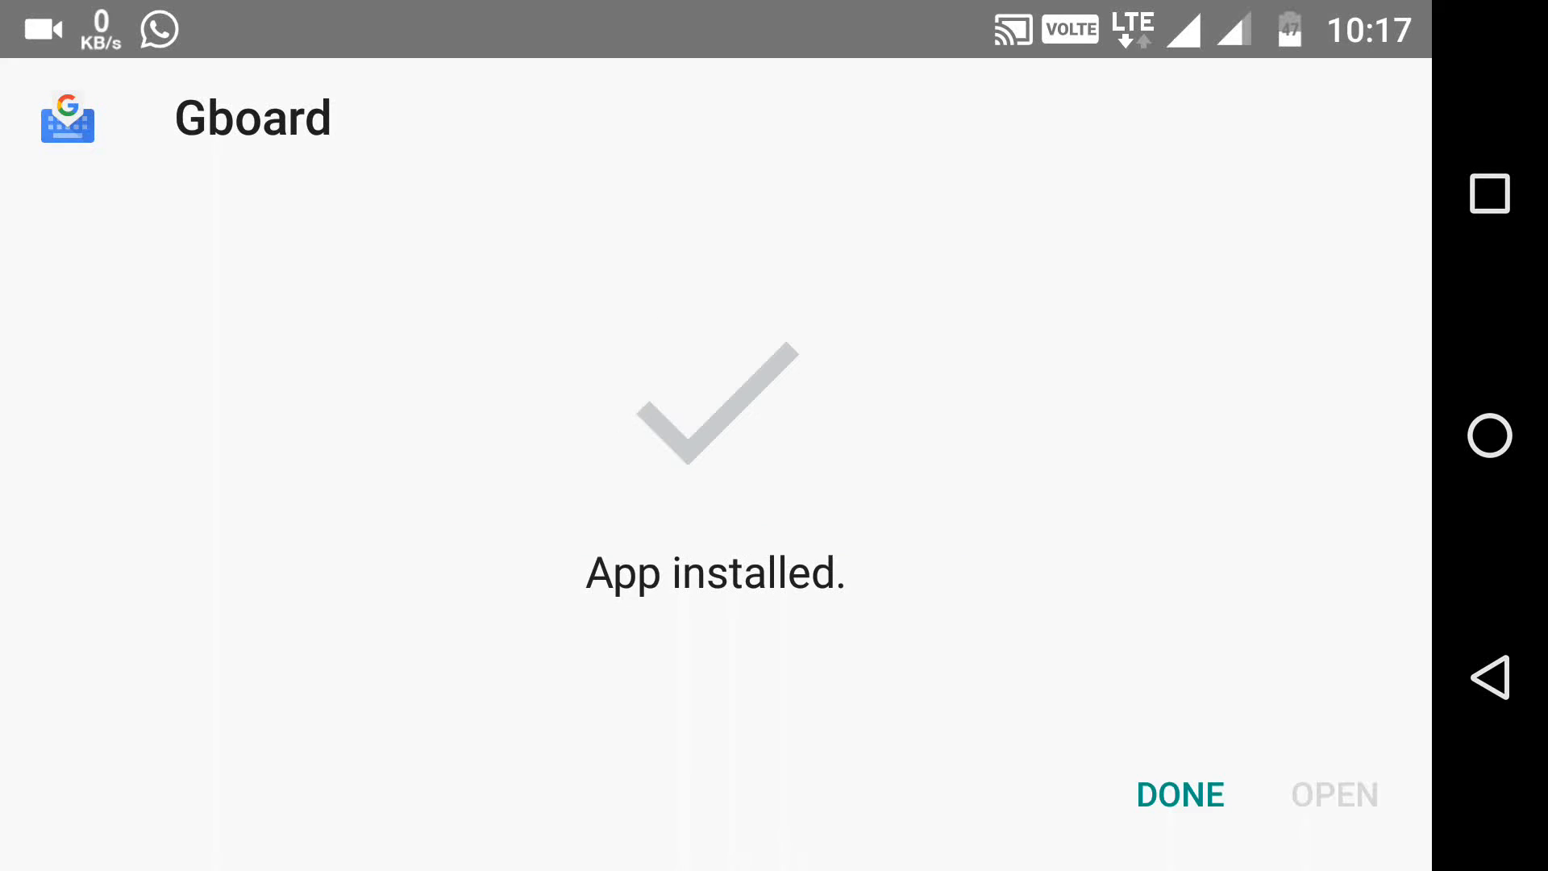
{"action": "left_click", "coordinate": [1178, 794]}
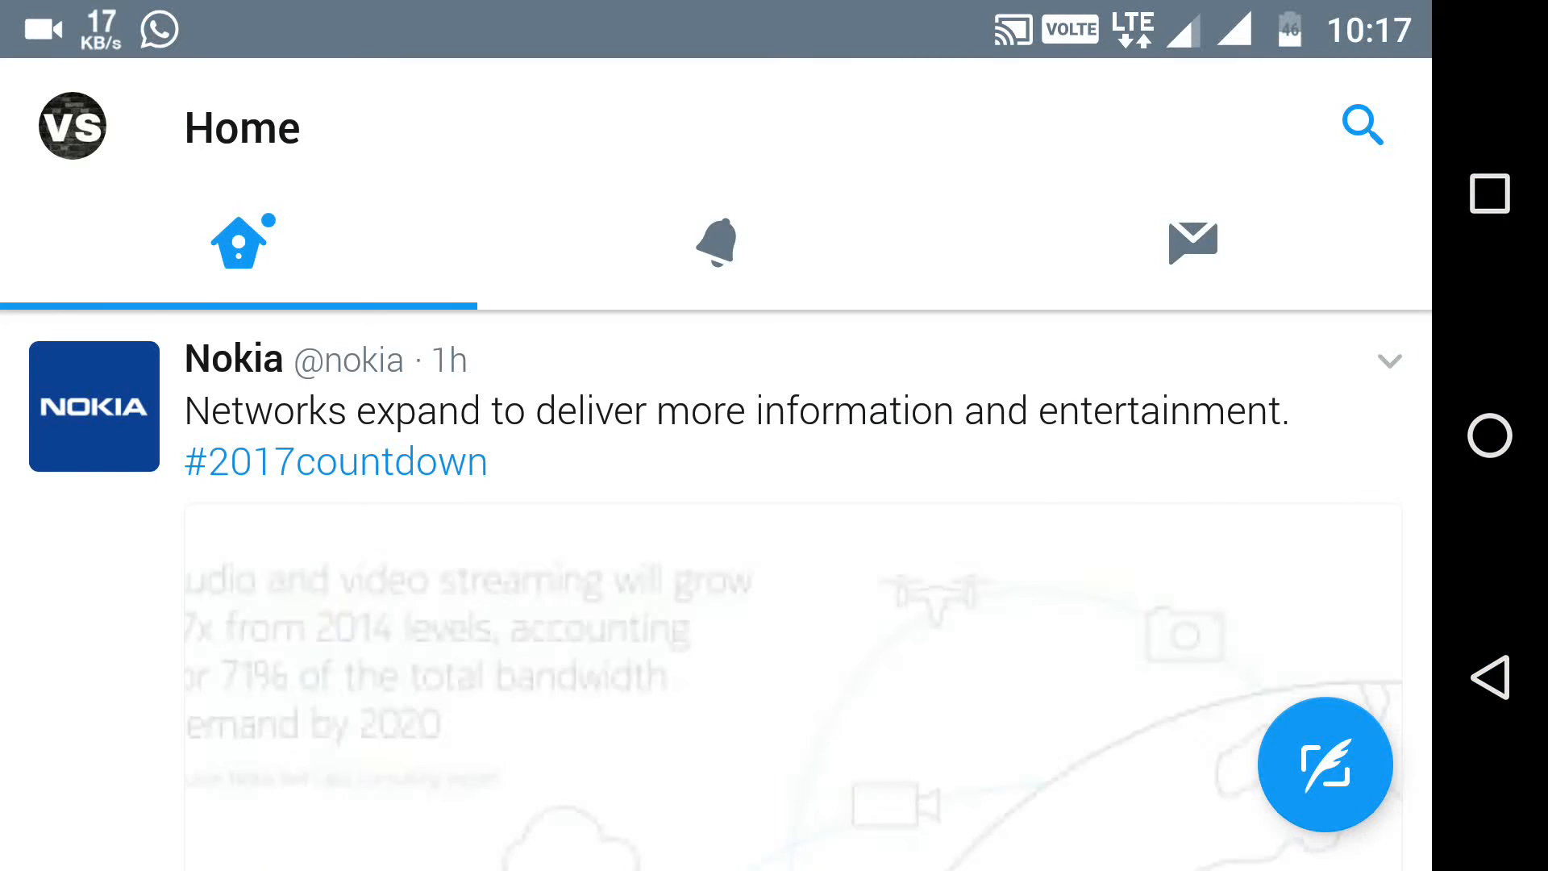
Open Twitter search and focus the Search Twitter field to raise the keyboard.
{"action": "left_click", "coordinate": [1363, 127]}
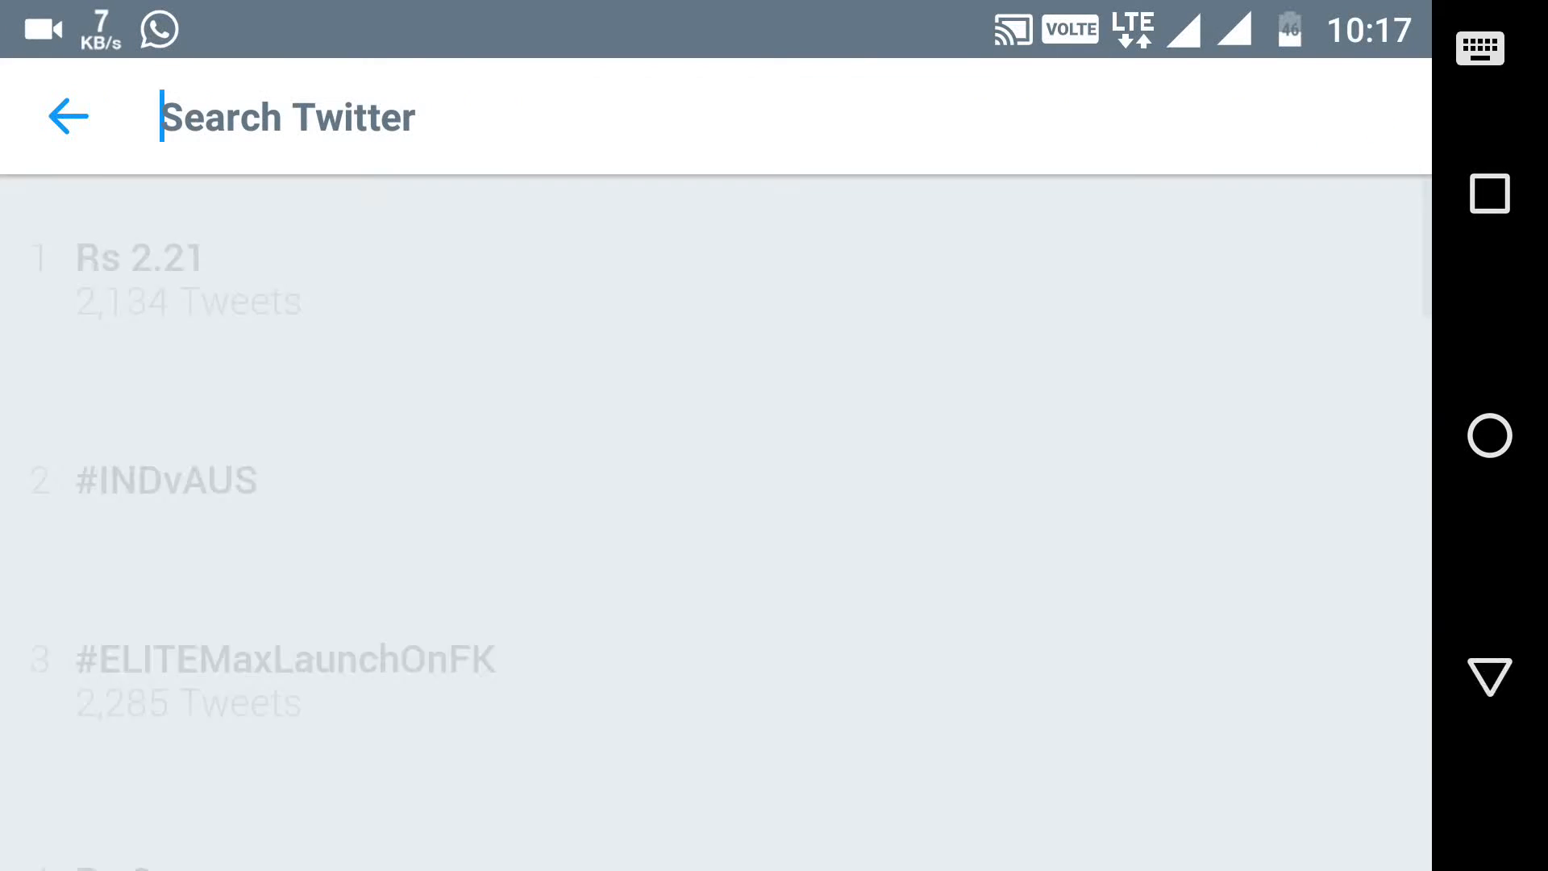
{"action": "left_click", "coordinate": [286, 116]}
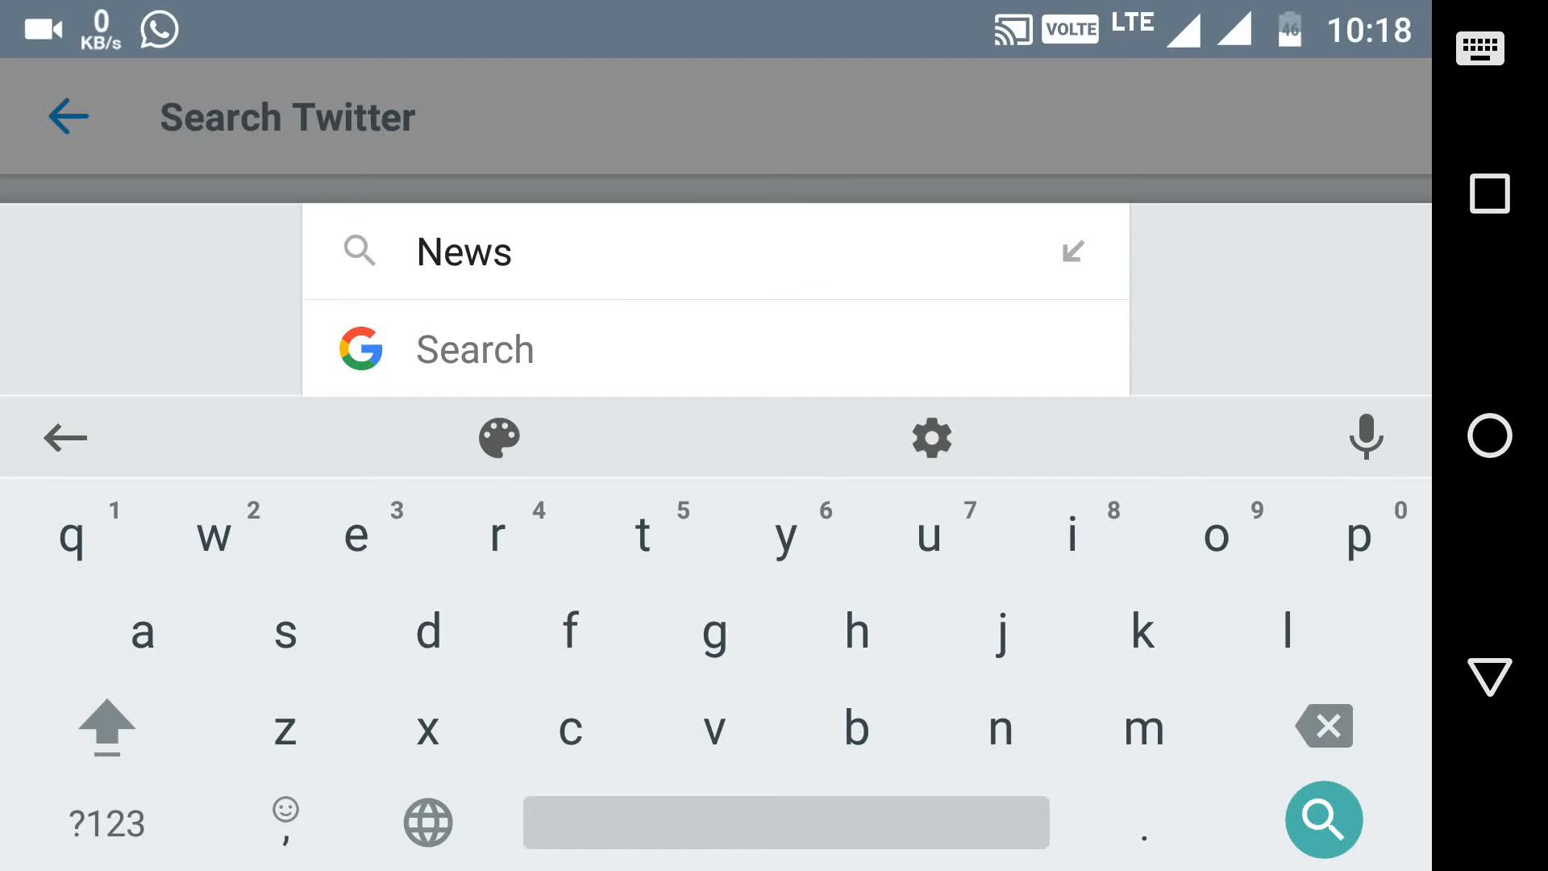
Type "w" into Gboard's built-in Google search bar.
{"action": "type", "text": "w"}
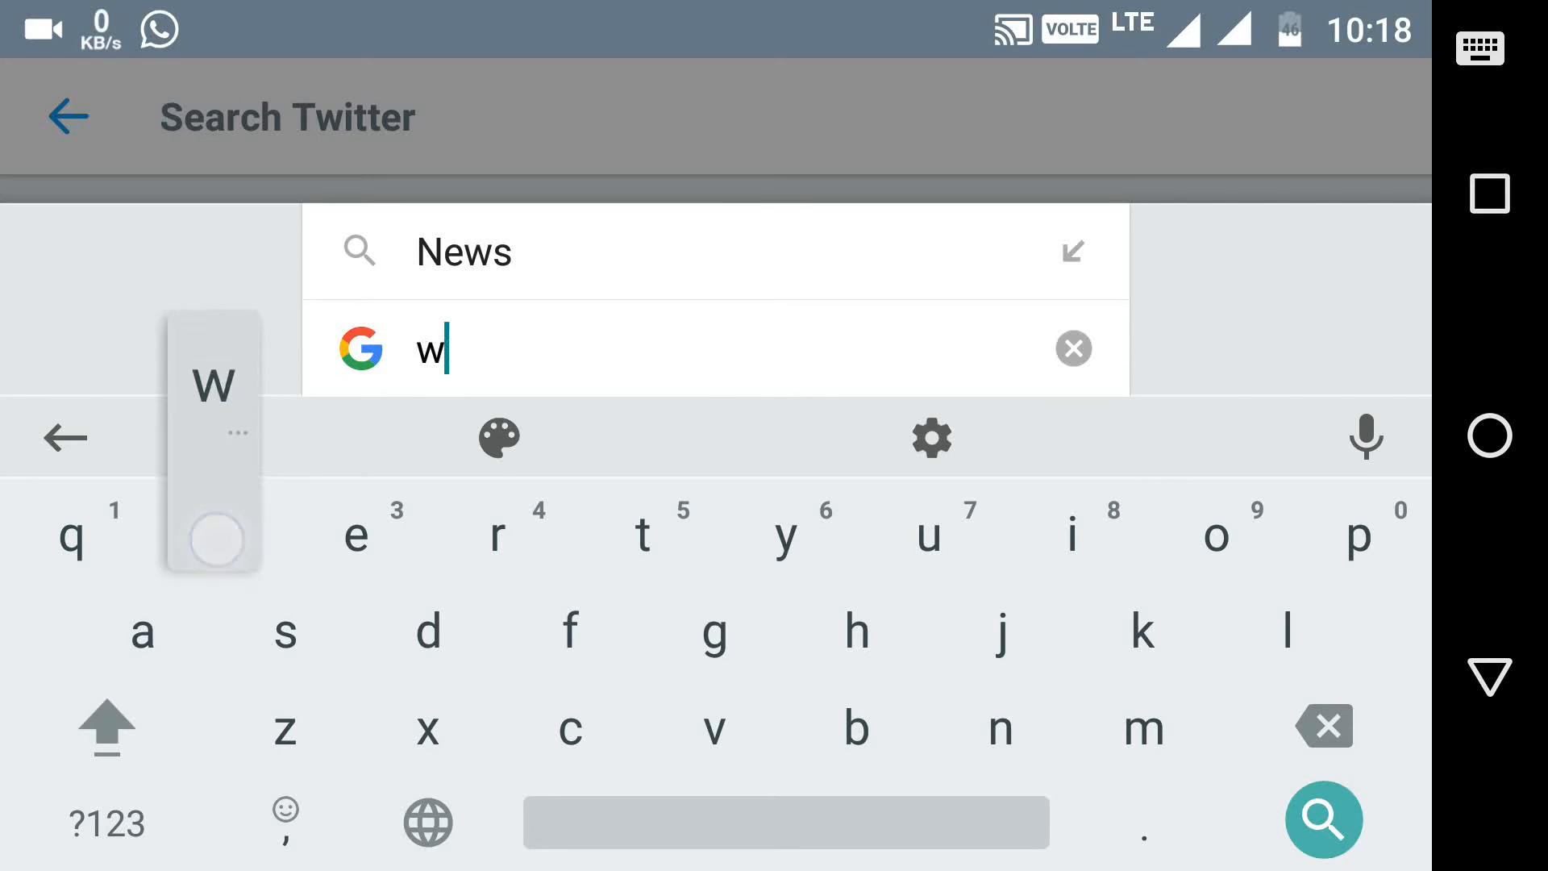